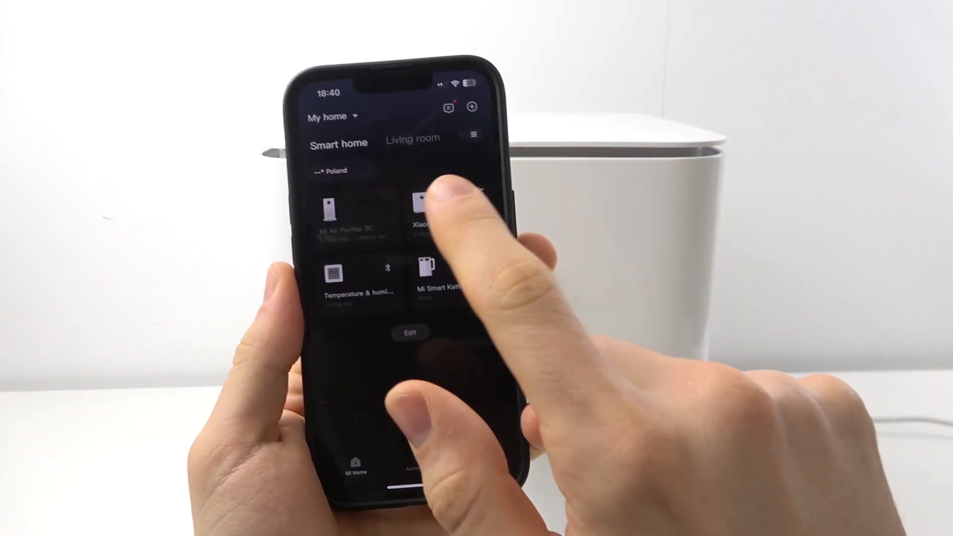
Step: Open the Xiaomi Smart Air Fryer's firmware update page, confirming version 2.2.4_0026 is current
left_click(422, 209)
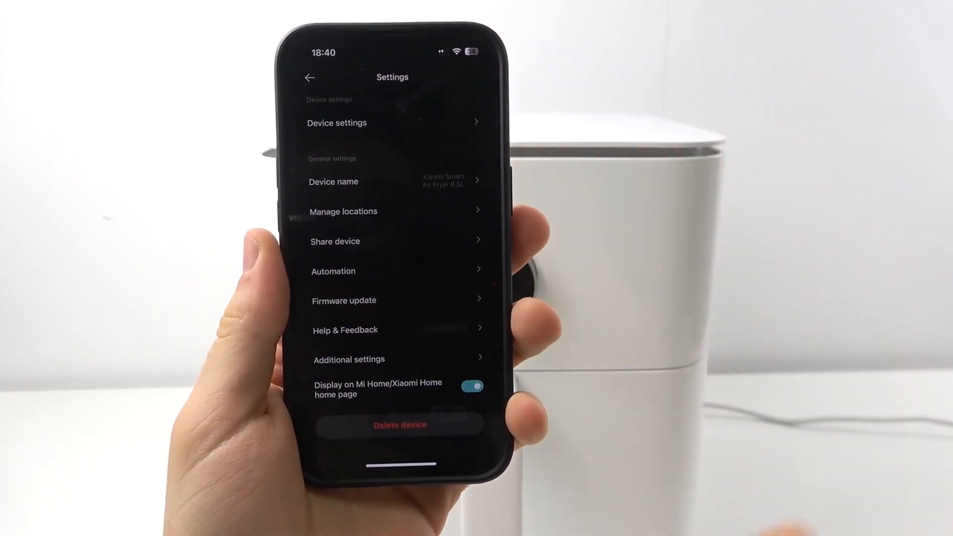
left_click(343, 301)
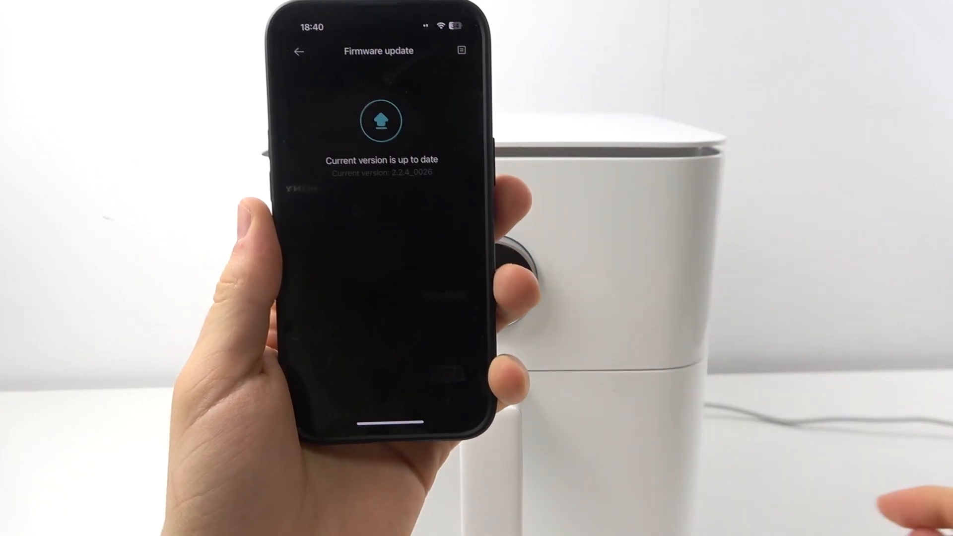